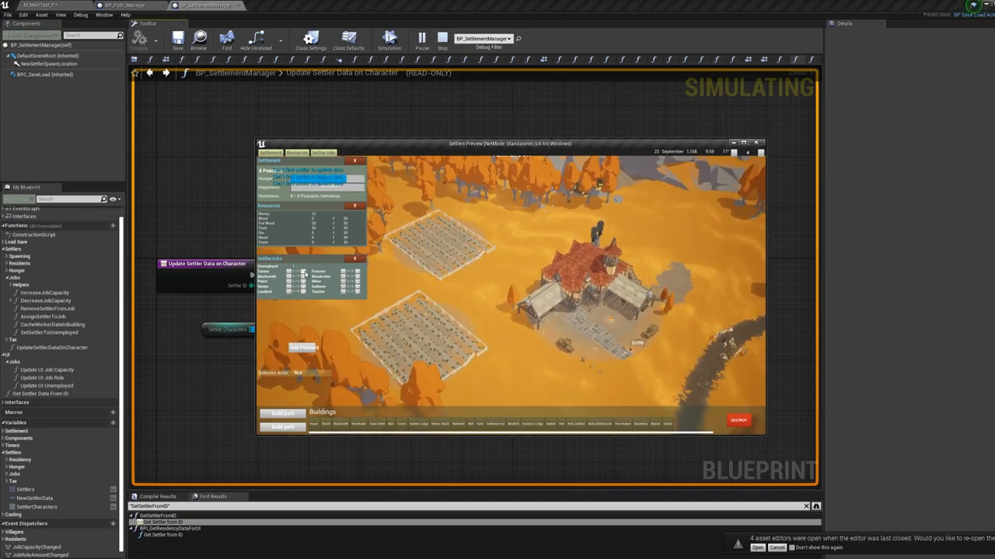
- Stop the settlement simulation and open Environment_Manager's post-process material blend weights
{"action": "left_click", "coordinate": [442, 39]}
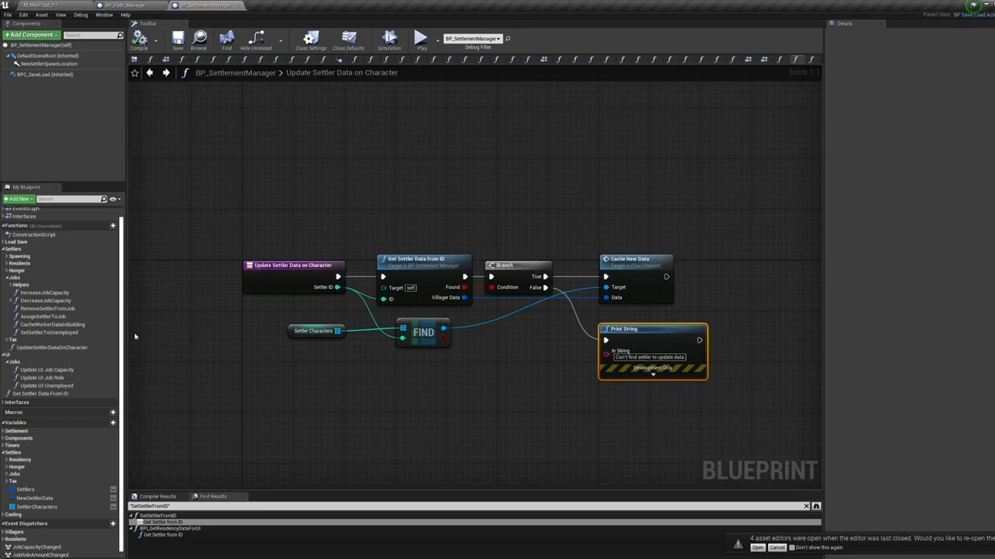
{"action": "left_click", "coordinate": [49, 332]}
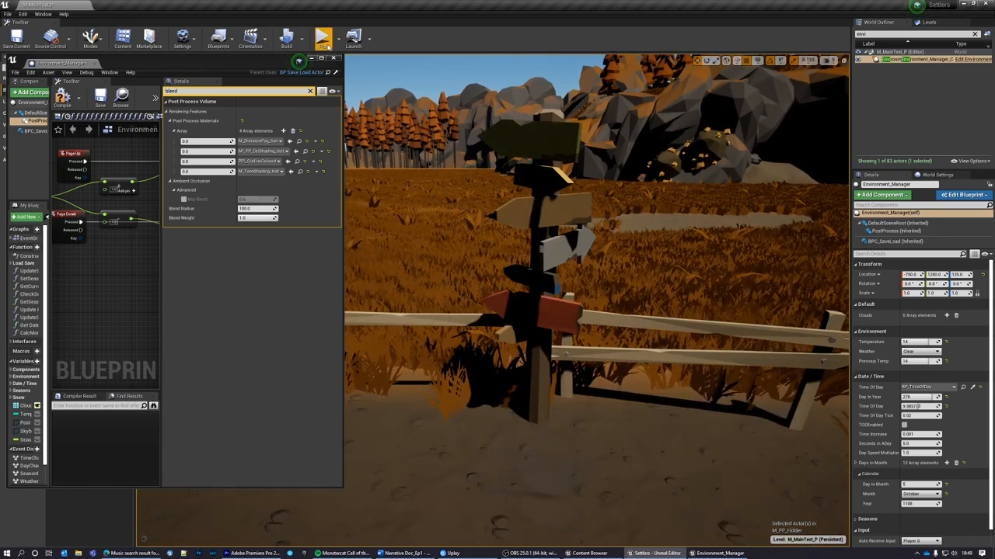
- Simulate and stop the level twice to preview blend weights 0 and 1 at 1.0
{"action": "left_click", "coordinate": [323, 36]}
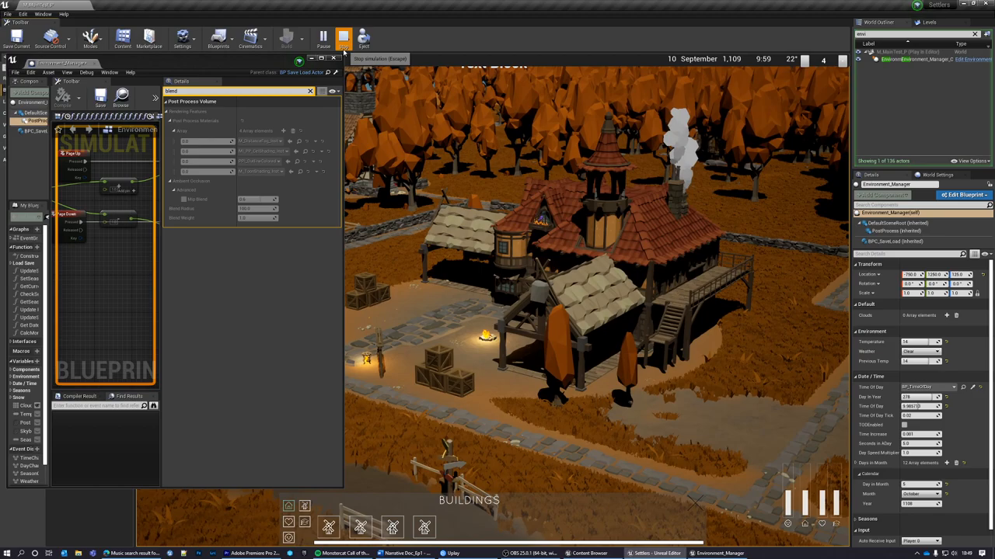
{"action": "left_click", "coordinate": [344, 37]}
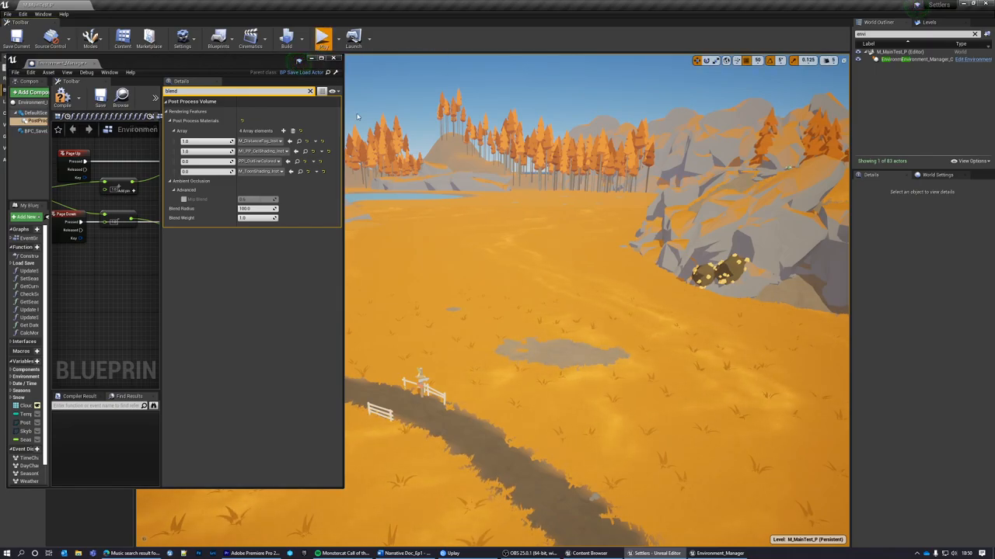
{"action": "left_click", "coordinate": [322, 36]}
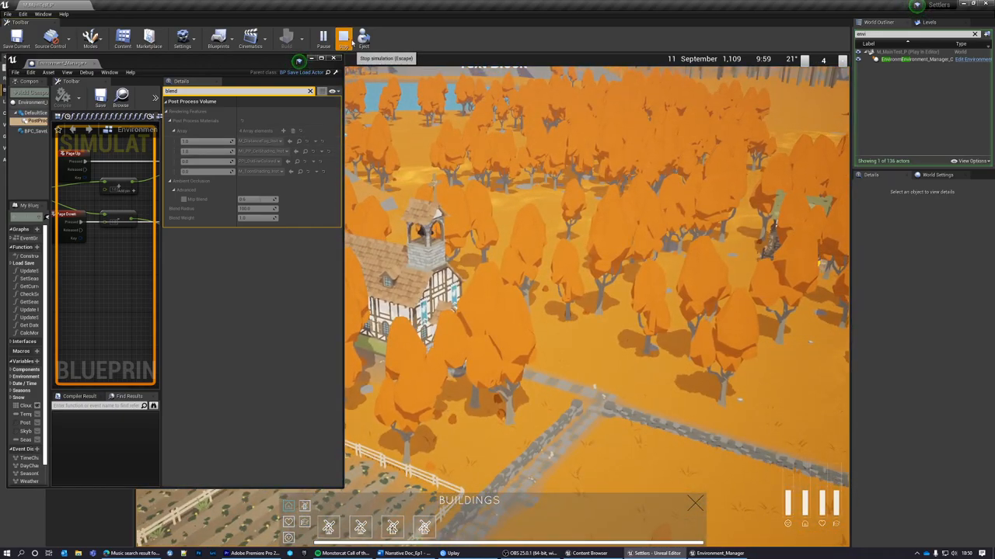
{"action": "left_click", "coordinate": [344, 37]}
{"action": "type", "text": "mana"}
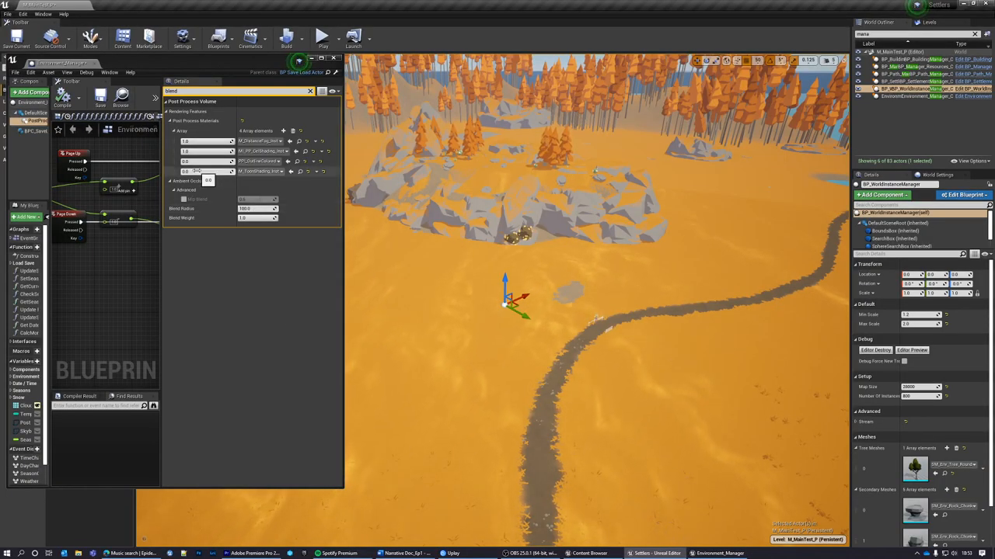
- Preview the third and fourth post-process materials at weight 1.0 through repeated simulation runs
{"action": "left_click", "coordinate": [322, 36]}
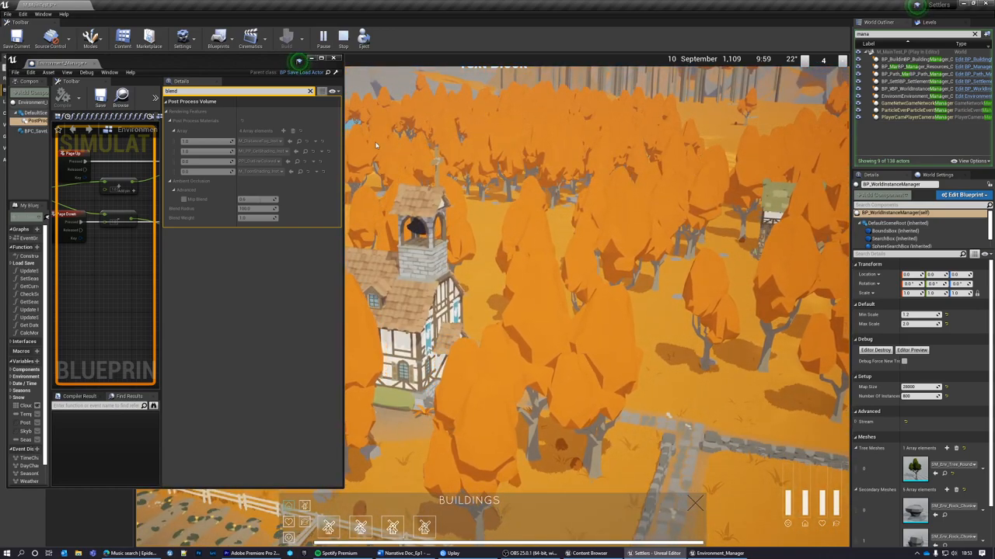
{"action": "left_click", "coordinate": [343, 37]}
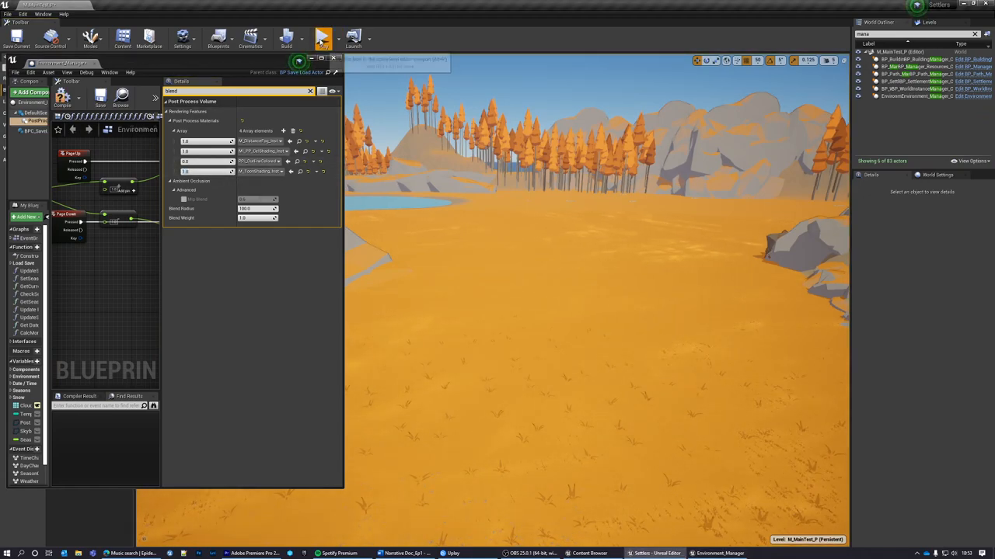
{"action": "left_click", "coordinate": [323, 37]}
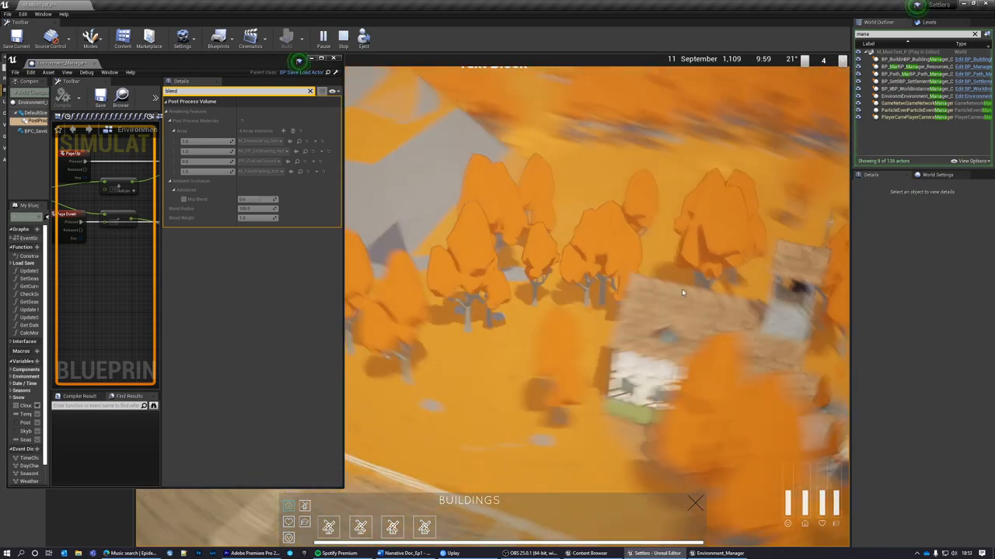
{"action": "left_click", "coordinate": [343, 36]}
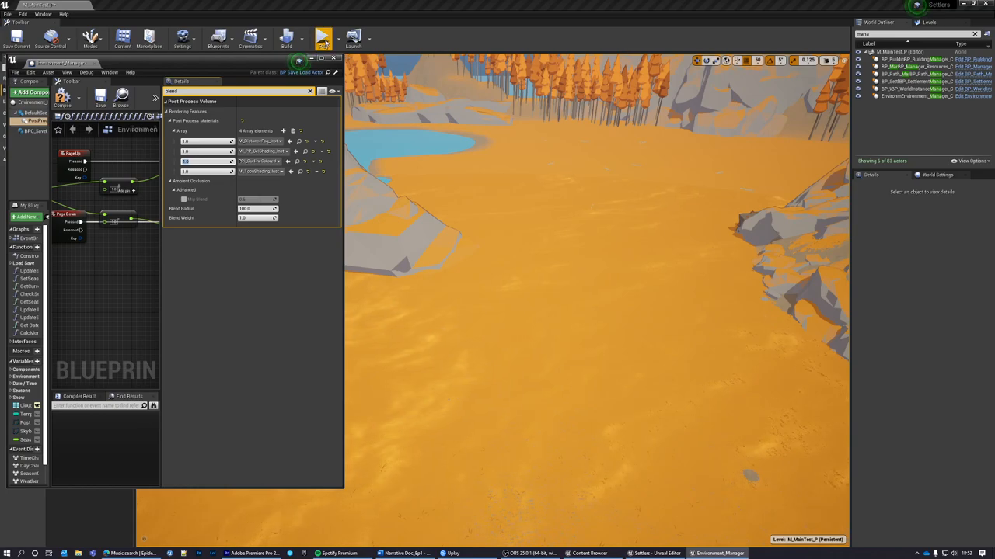
{"action": "left_click", "coordinate": [323, 37]}
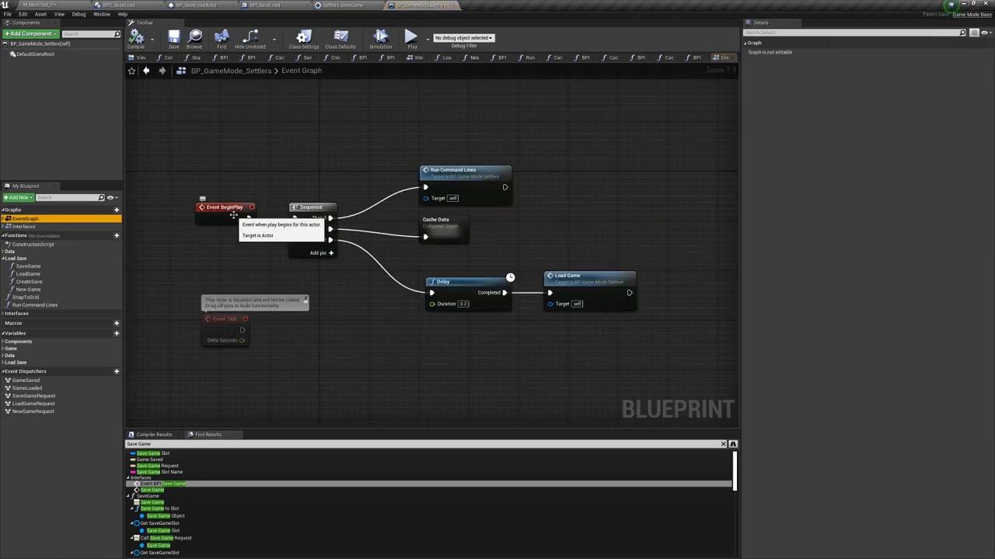
{"action": "mouse_move", "coordinate": [587, 282]}
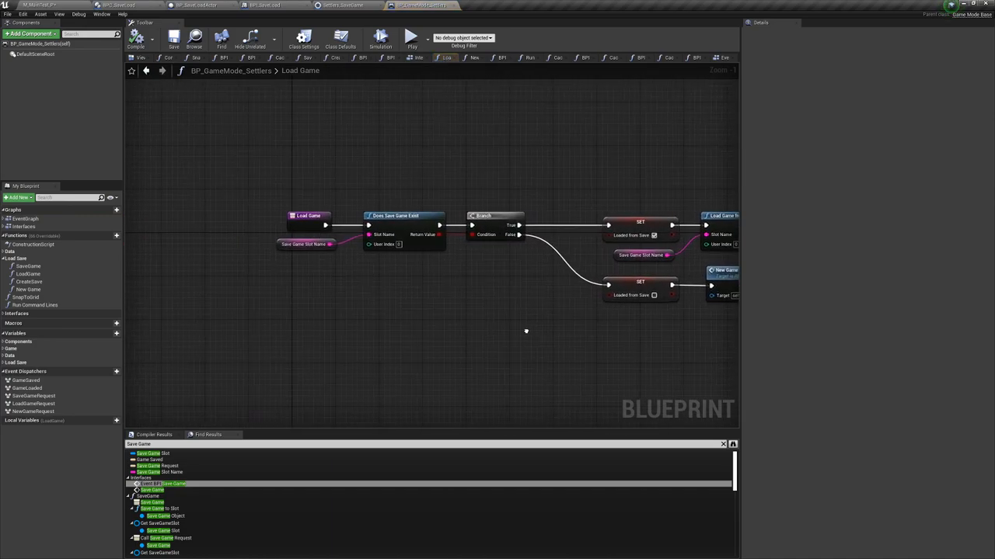
- Inspect the Load Game function's settings, then switch to the Settlers_SaveGame blueprint
{"action": "left_click", "coordinate": [311, 215]}
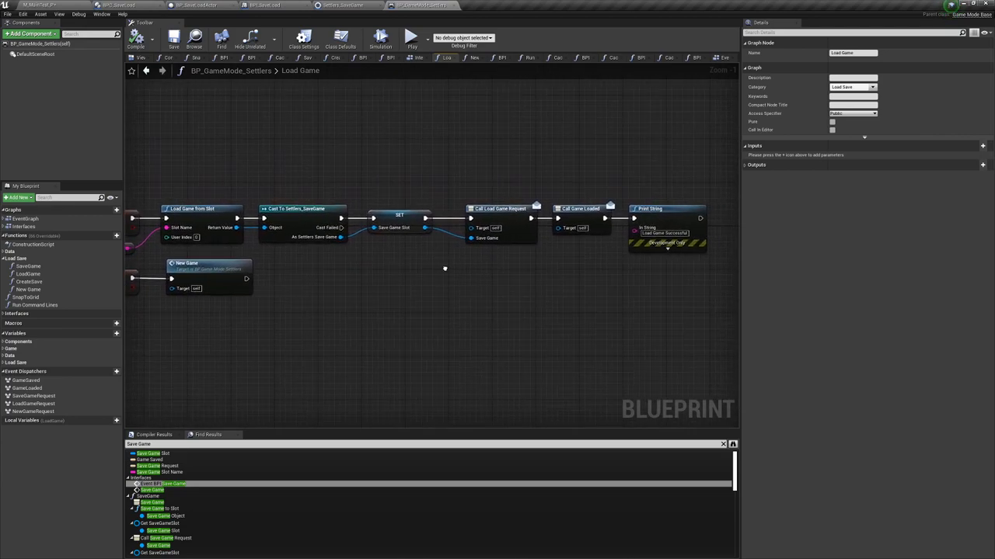
{"action": "left_click", "coordinate": [341, 6]}
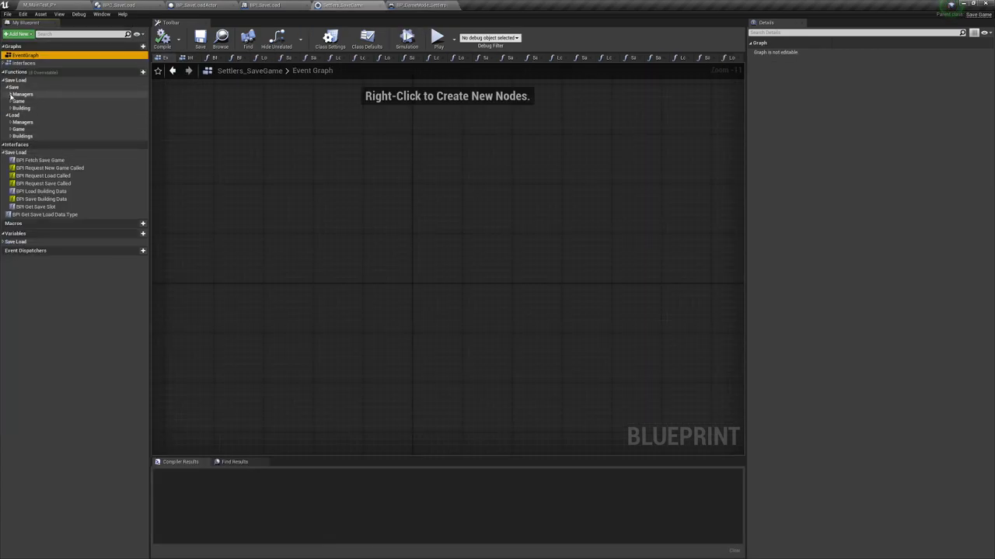
- Review the building data and resource data save nodes in the save managers group
{"action": "left_click", "coordinate": [13, 94]}
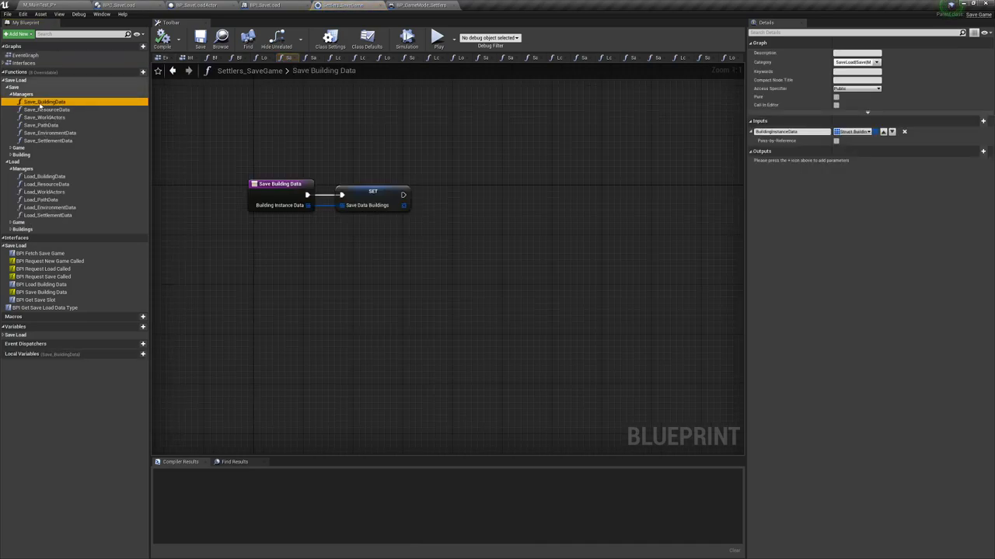
{"action": "left_click", "coordinate": [372, 192]}
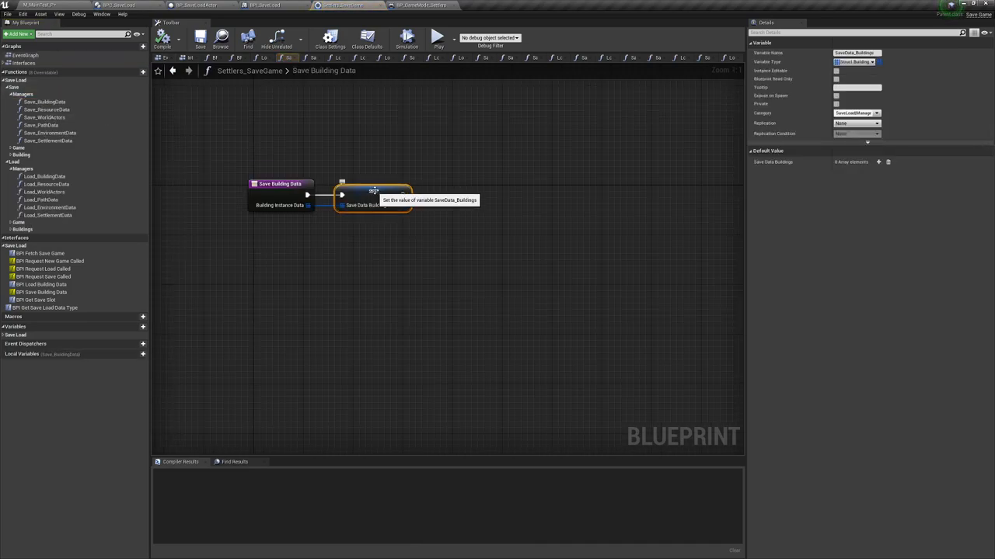
{"action": "mouse_move", "coordinate": [450, 225]}
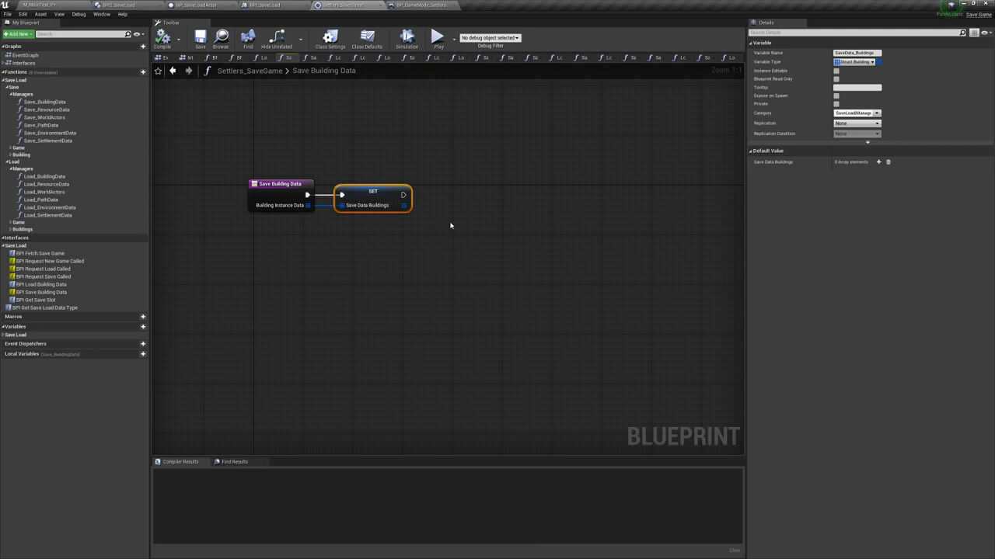
{"action": "left_click", "coordinate": [879, 162]}
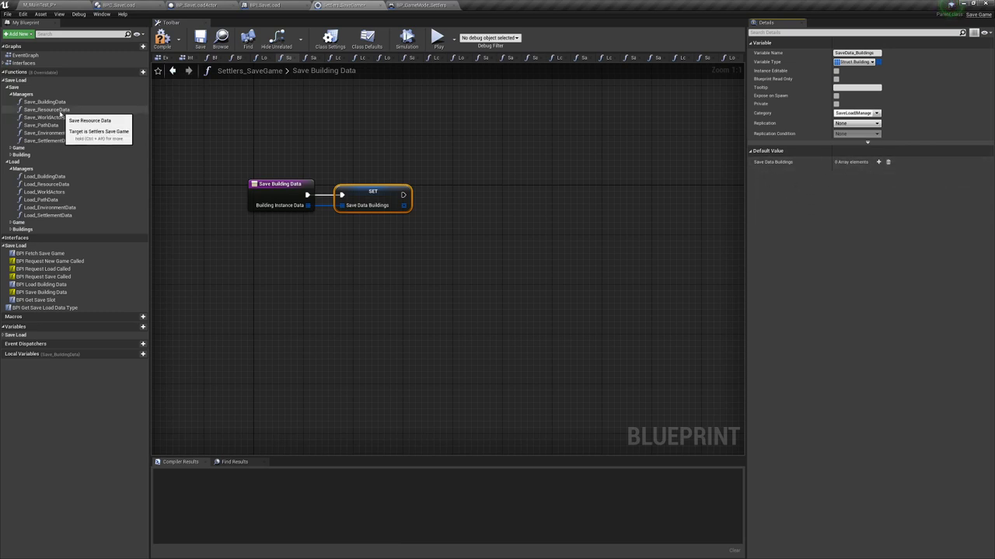
{"action": "left_click", "coordinate": [47, 110]}
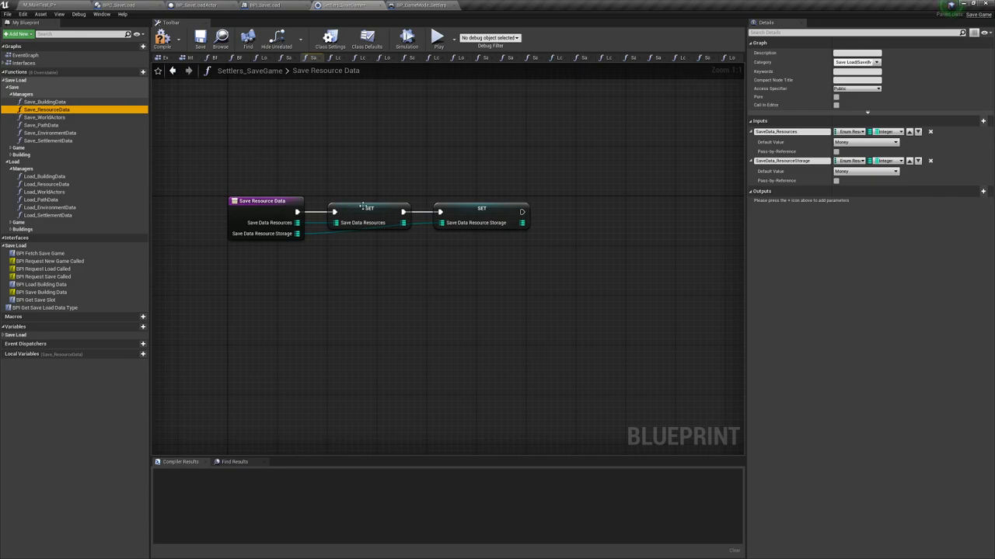
{"action": "left_click", "coordinate": [369, 208]}
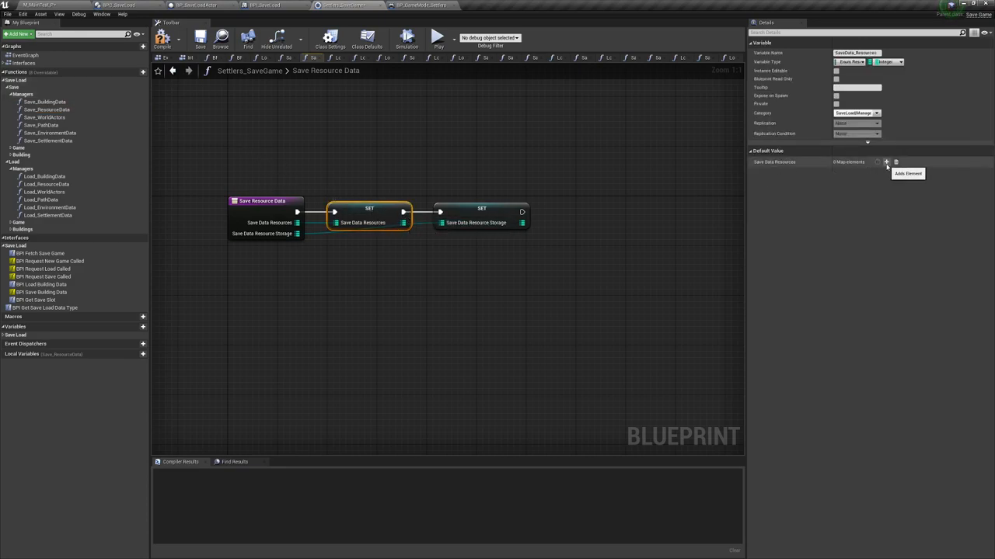
{"action": "left_click", "coordinate": [886, 162]}
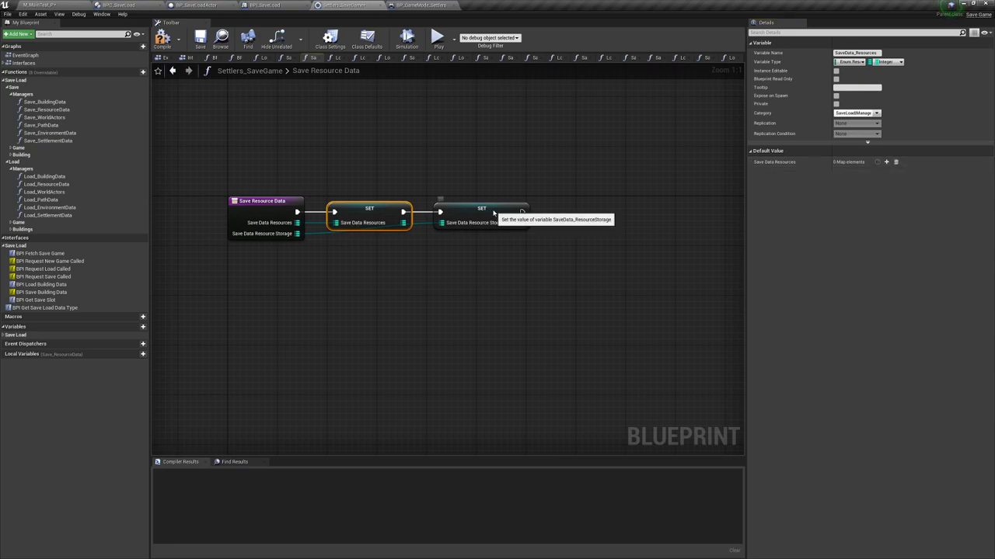
- Inspect the saved path map and the Save Path Data and Save Settlement Data functions
{"action": "left_click", "coordinate": [481, 208]}
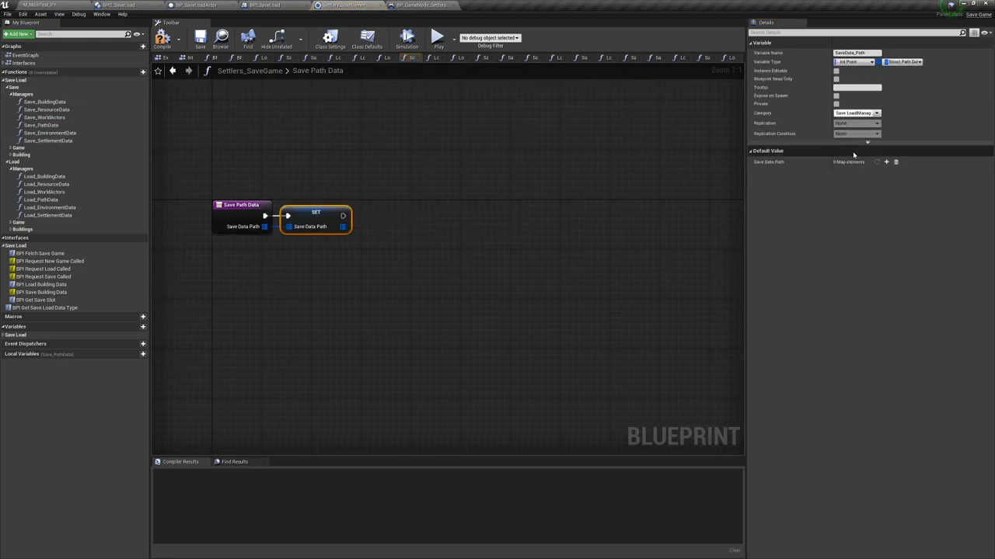
{"action": "left_click", "coordinate": [886, 162]}
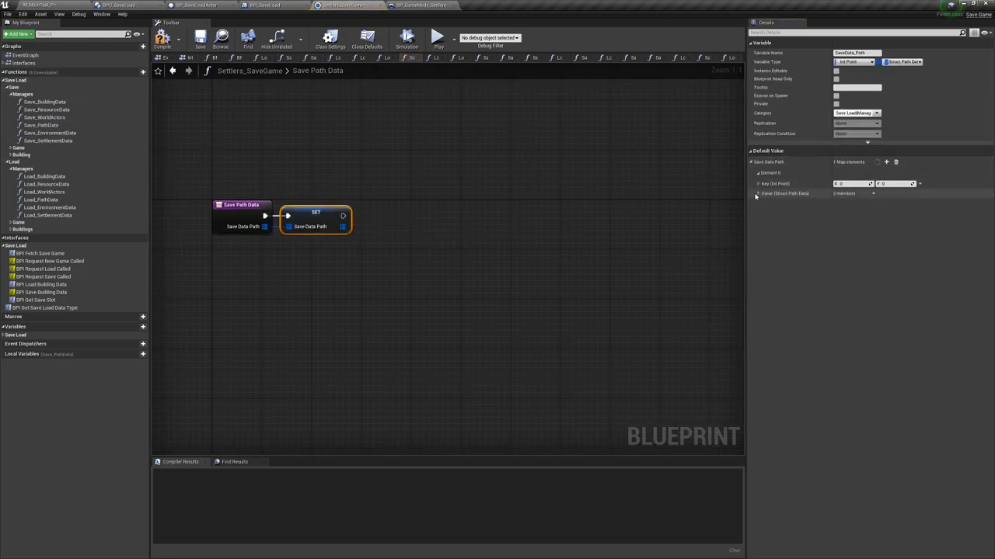
{"action": "left_click", "coordinate": [757, 184]}
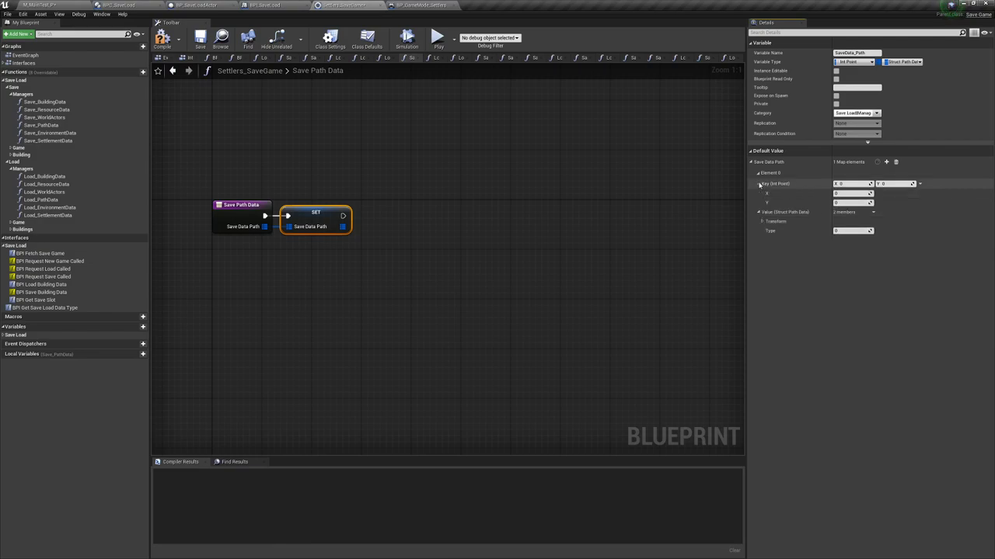
{"action": "left_click", "coordinate": [895, 162]}
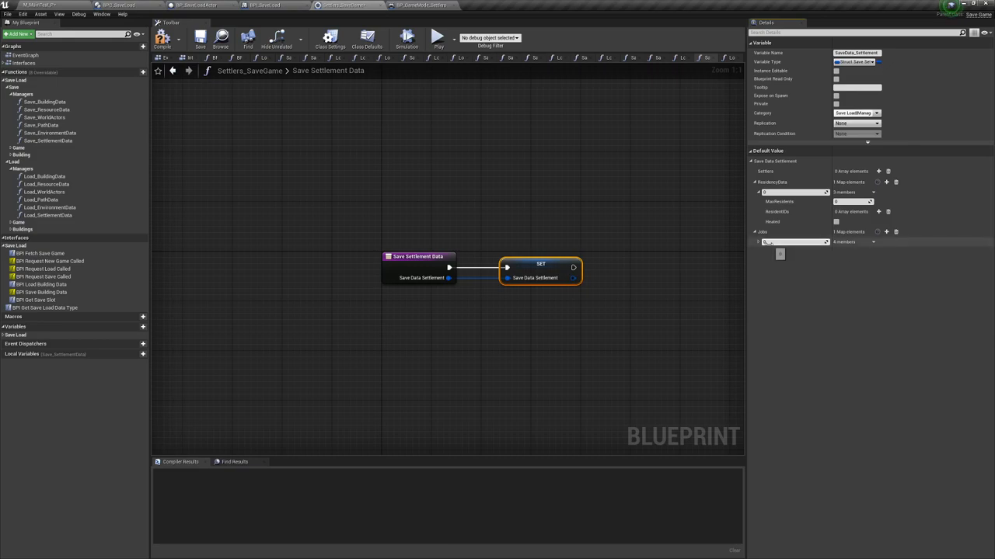
{"action": "left_click", "coordinate": [853, 272]}
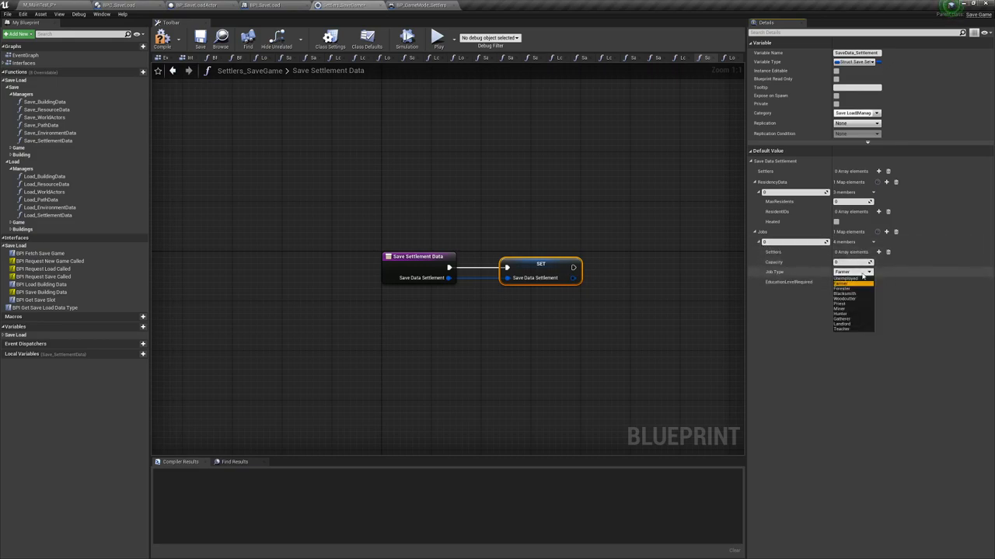
{"action": "left_click", "coordinate": [843, 299]}
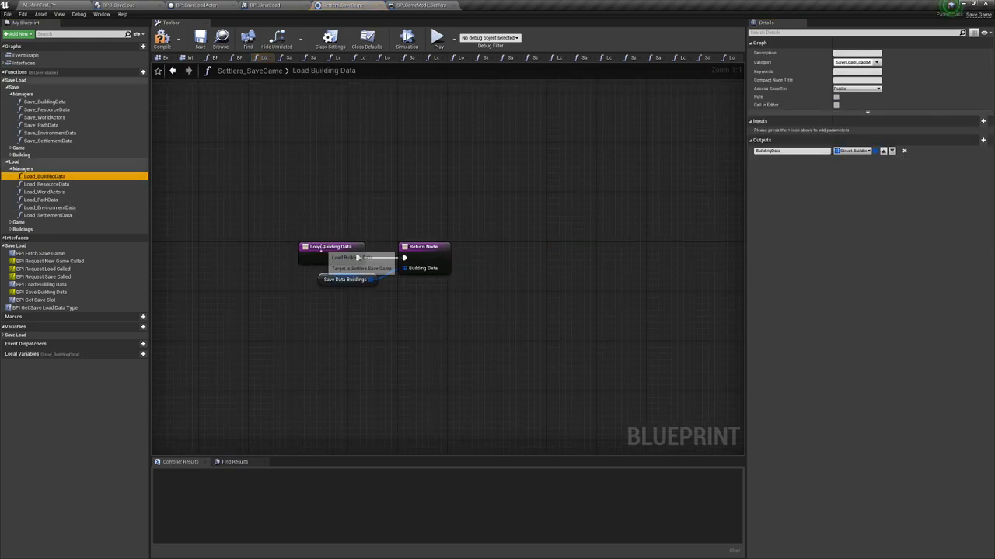
{"action": "left_click", "coordinate": [346, 279]}
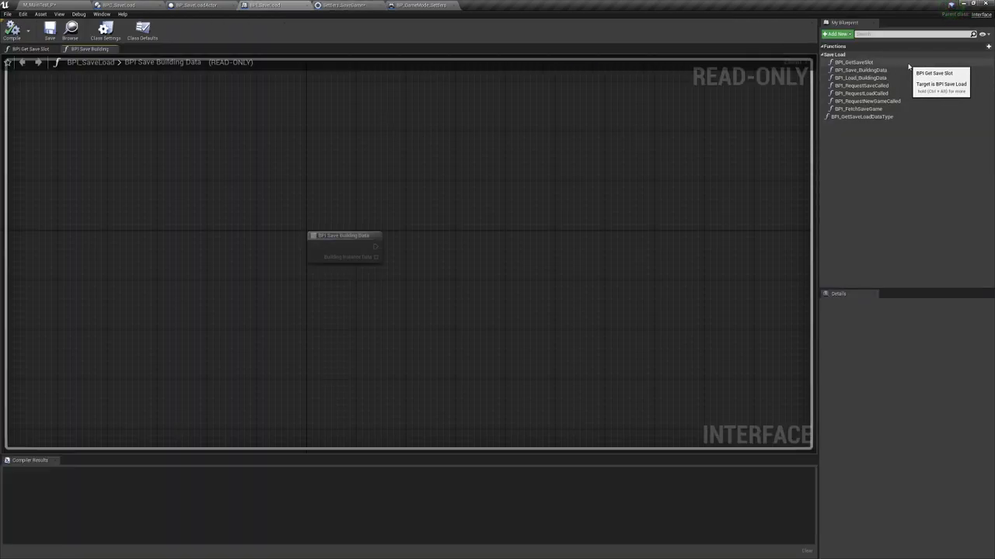
{"action": "mouse_move", "coordinate": [901, 92]}
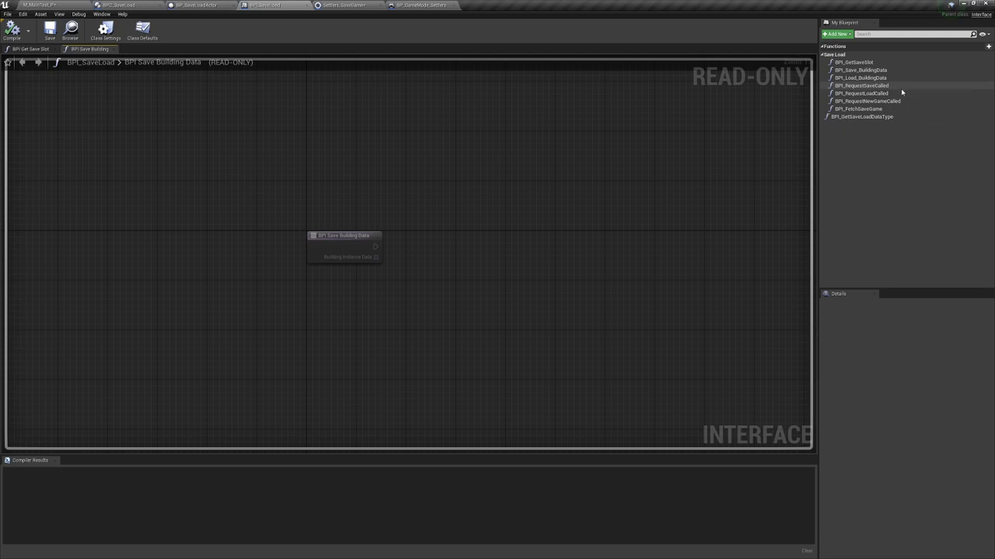
{"action": "mouse_move", "coordinate": [745, 153]}
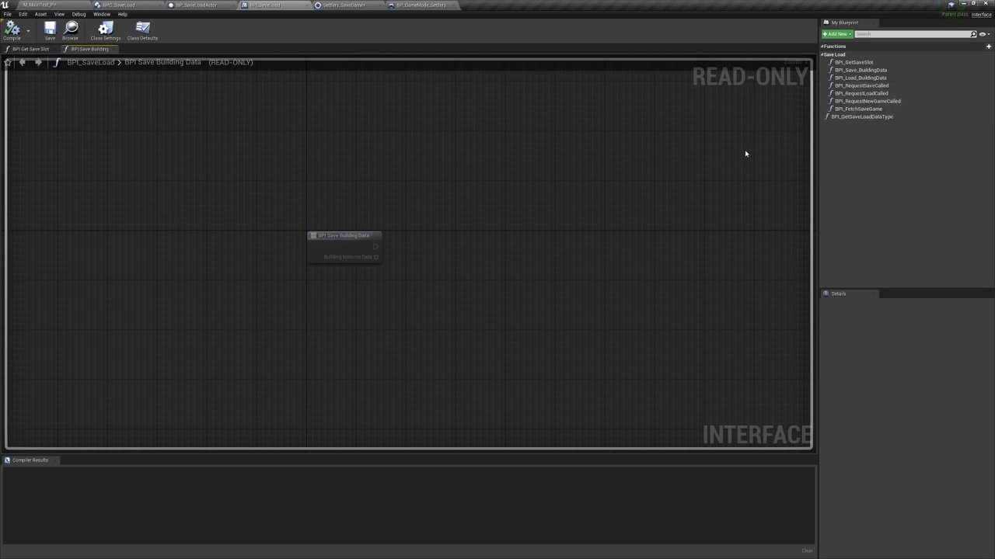
{"action": "mouse_move", "coordinate": [212, 109]}
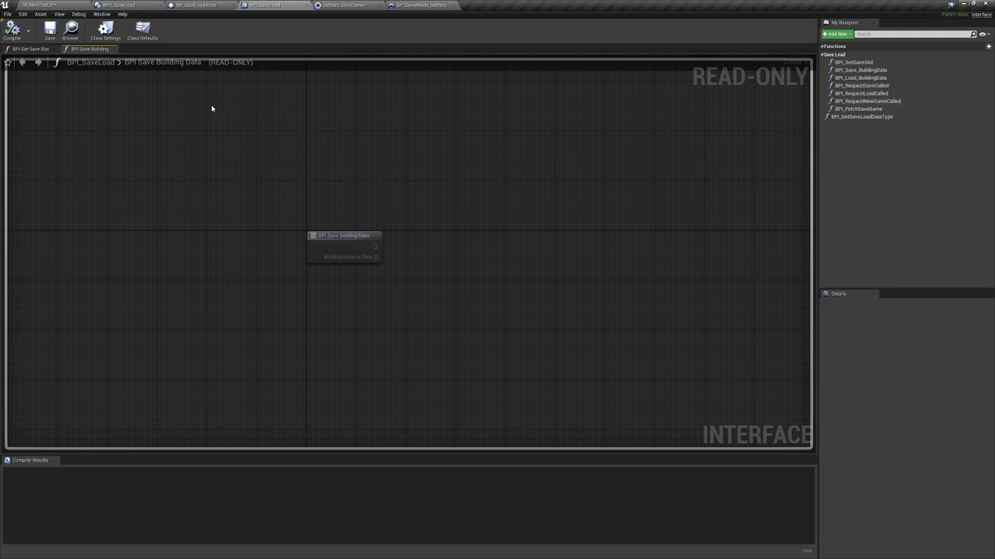
{"action": "mouse_move", "coordinate": [118, 4]}
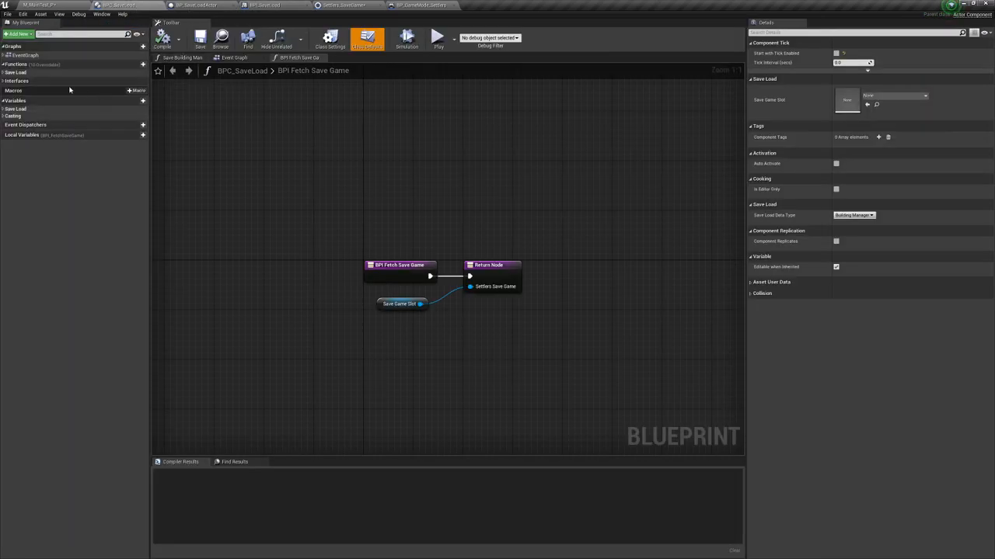
- Browse the Save Load functions and component event graph, then switch to BP_SaveLoadActor
{"action": "left_click", "coordinate": [15, 73]}
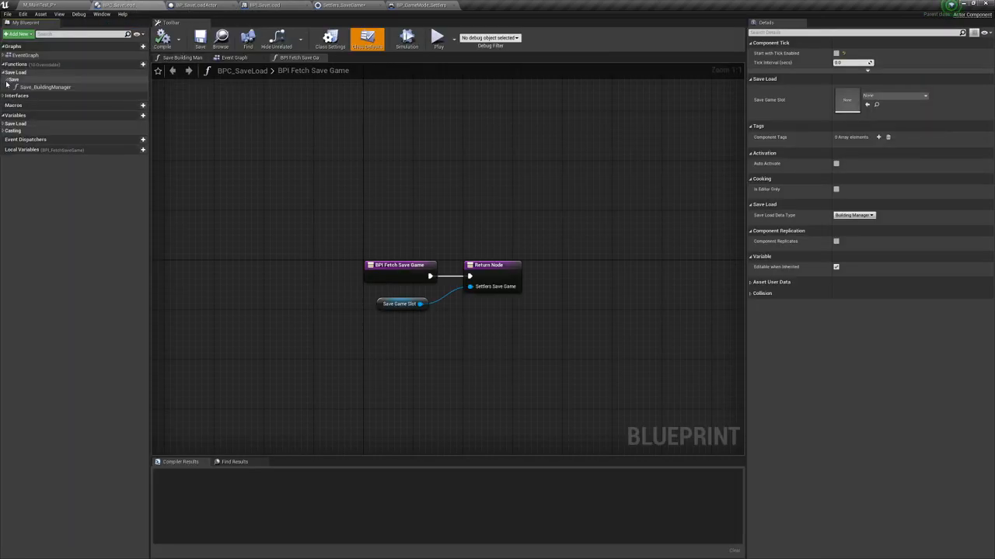
{"action": "left_click", "coordinate": [45, 87]}
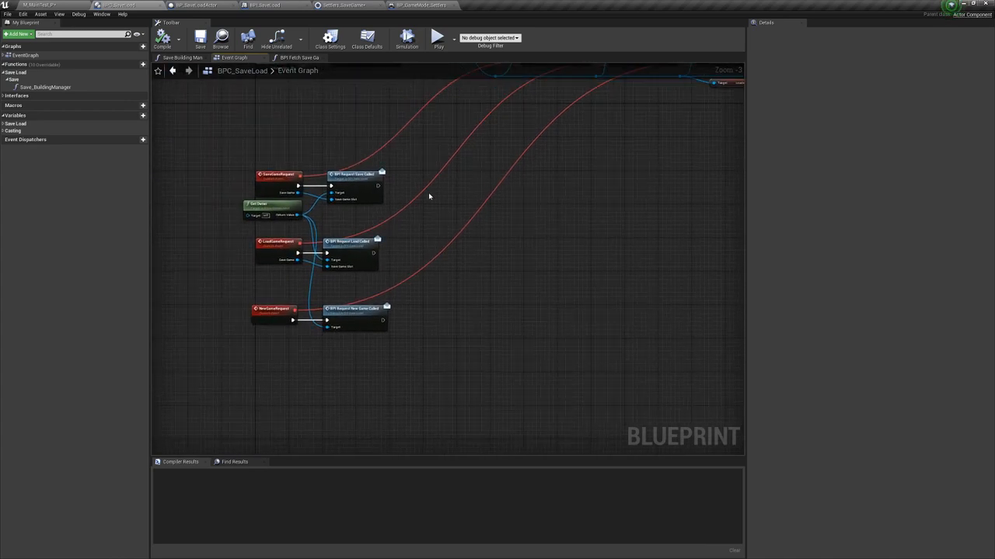
{"action": "scroll", "scroll_direction": "up", "scroll_amount": 3}
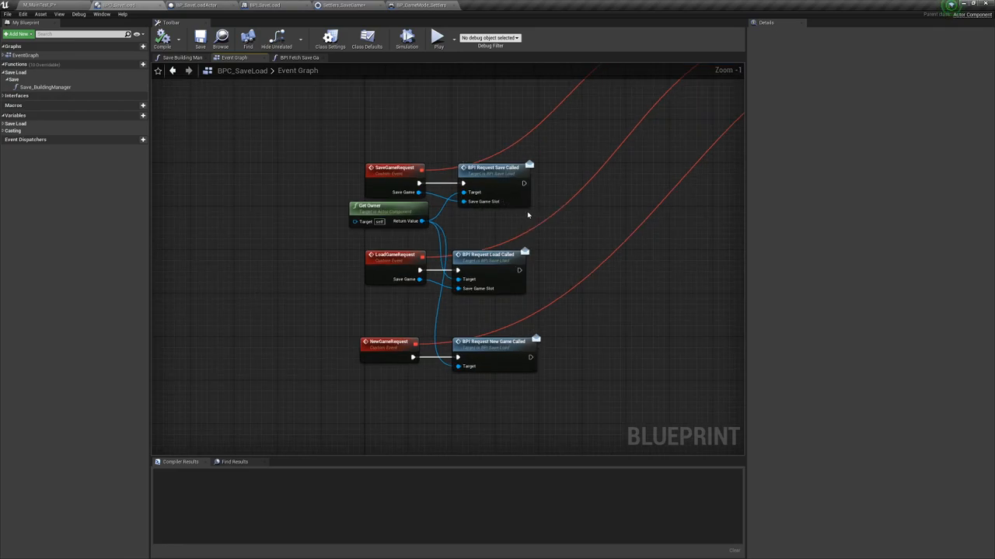
{"action": "mouse_move", "coordinate": [522, 360]}
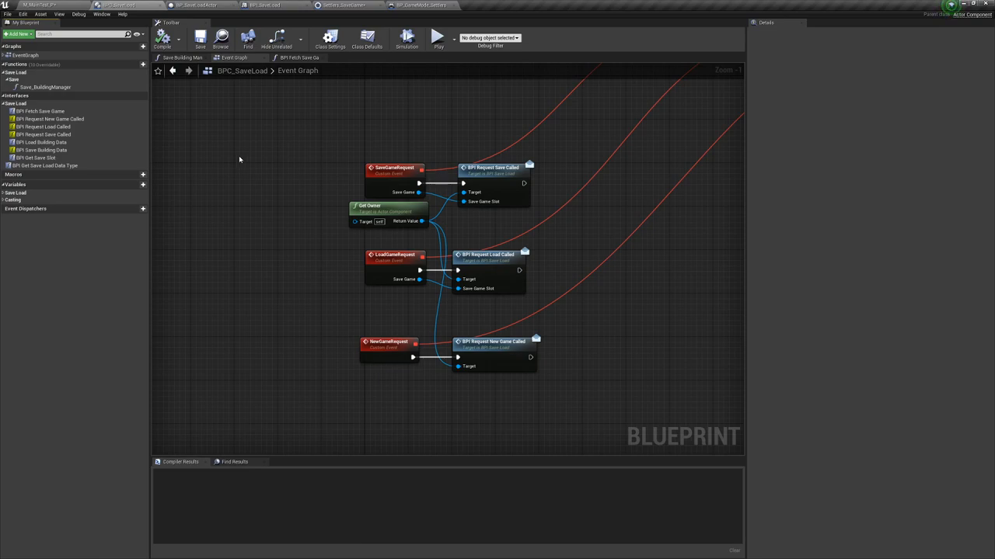
{"action": "left_click", "coordinate": [200, 37]}
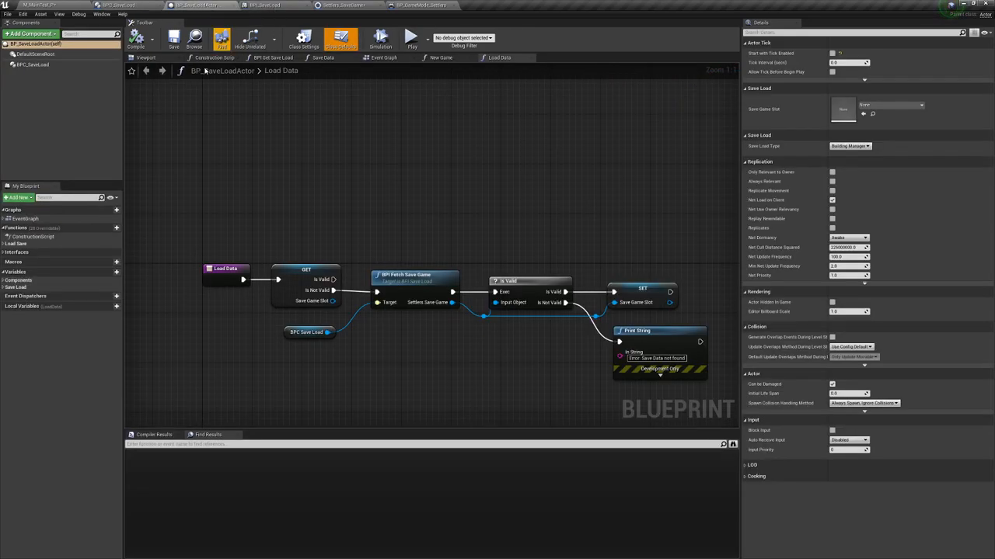
- Inspect the BPC_SaveLoad component and actor event graph, then switch to BP_Pawn_Settlers
{"action": "left_click", "coordinate": [33, 64]}
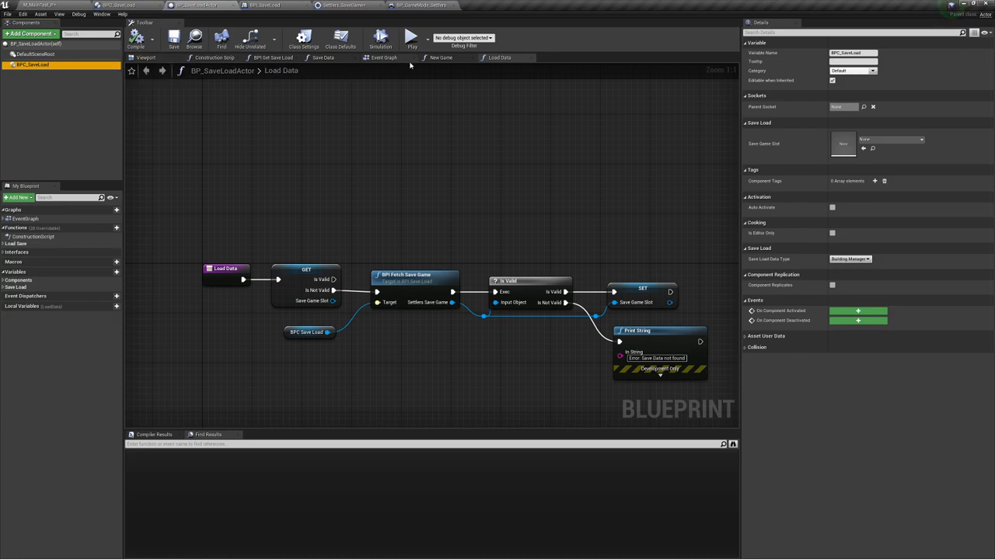
{"action": "left_click", "coordinate": [384, 58]}
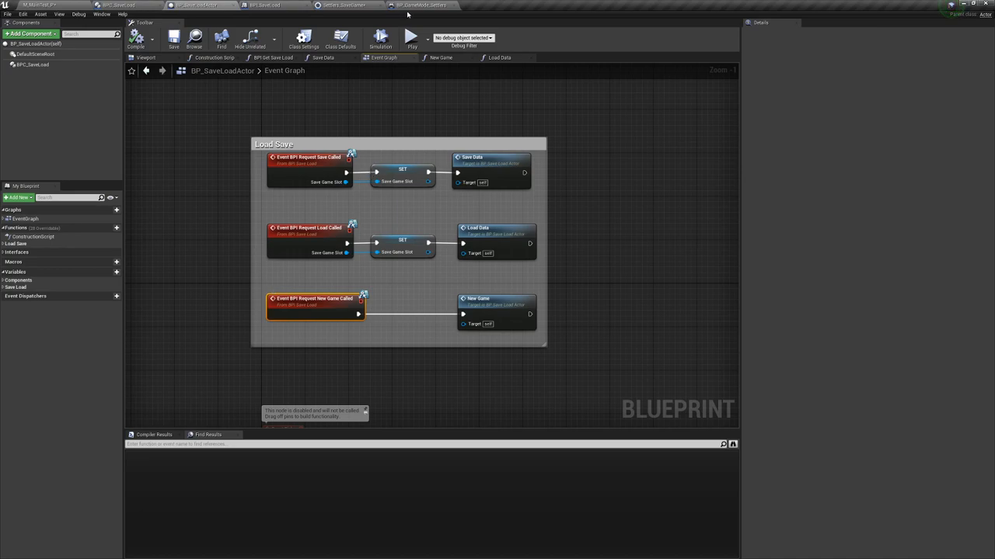
{"action": "left_click", "coordinate": [496, 228]}
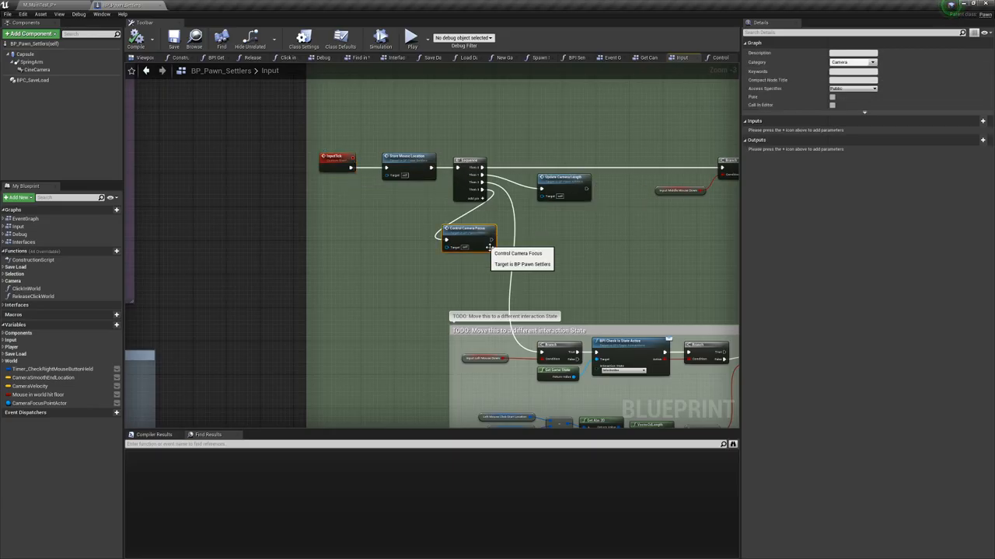
- Open the pawn's Control Camera Focus function and pan along its graph
{"action": "double_click", "coordinate": [467, 233]}
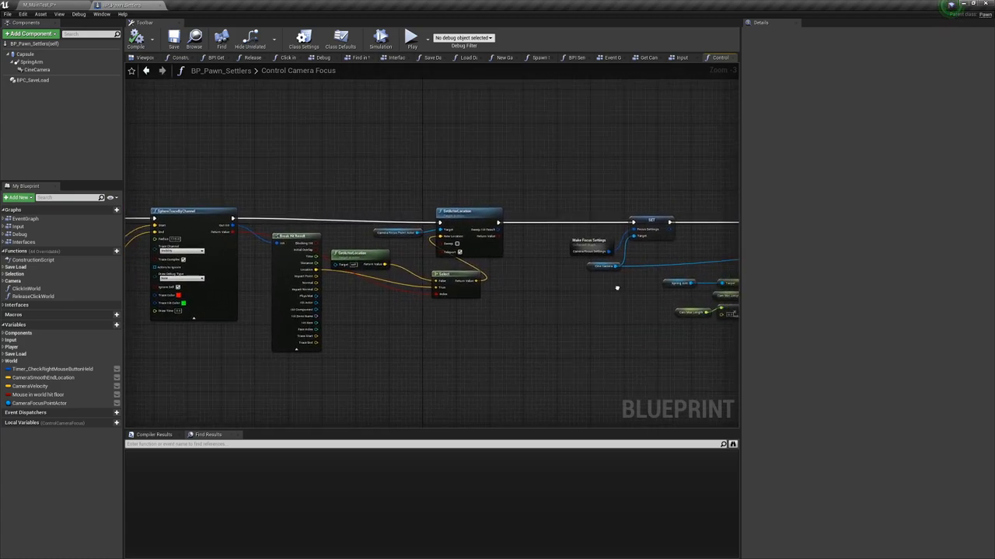
{"action": "left_click_drag", "start_coordinate": [467, 272], "coordinate": [335, 286]}
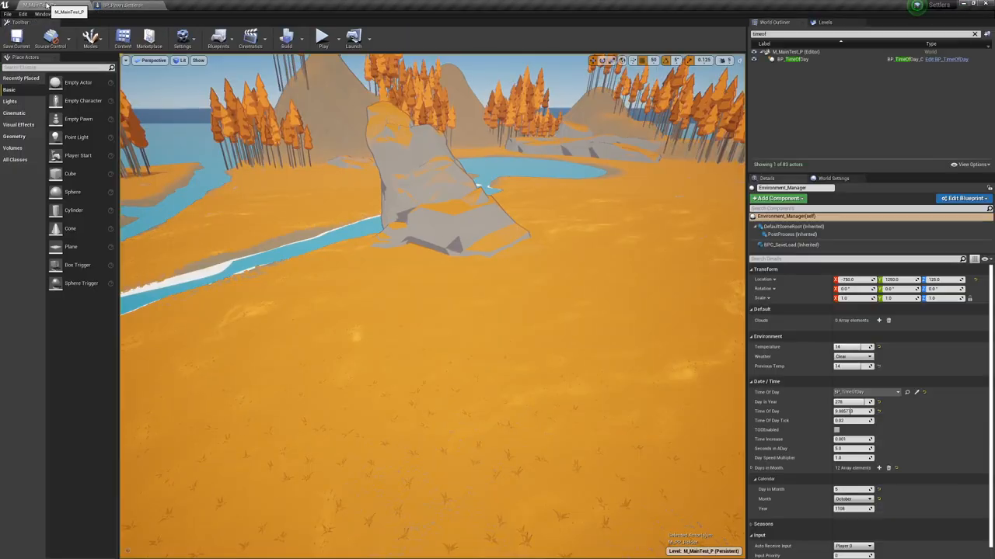
- Play the settlement level in the active editor viewport
{"action": "left_click", "coordinate": [322, 36]}
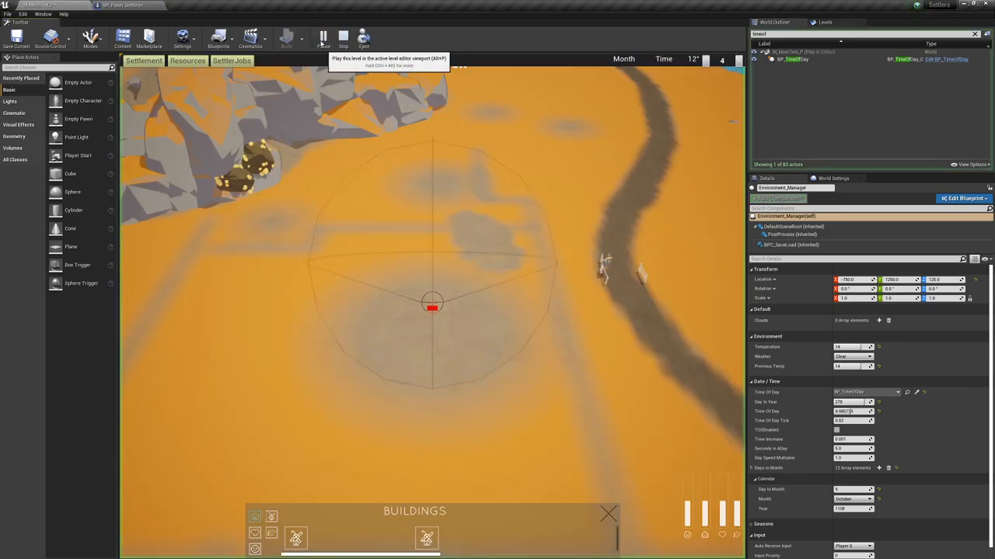
{"action": "left_click", "coordinate": [322, 37]}
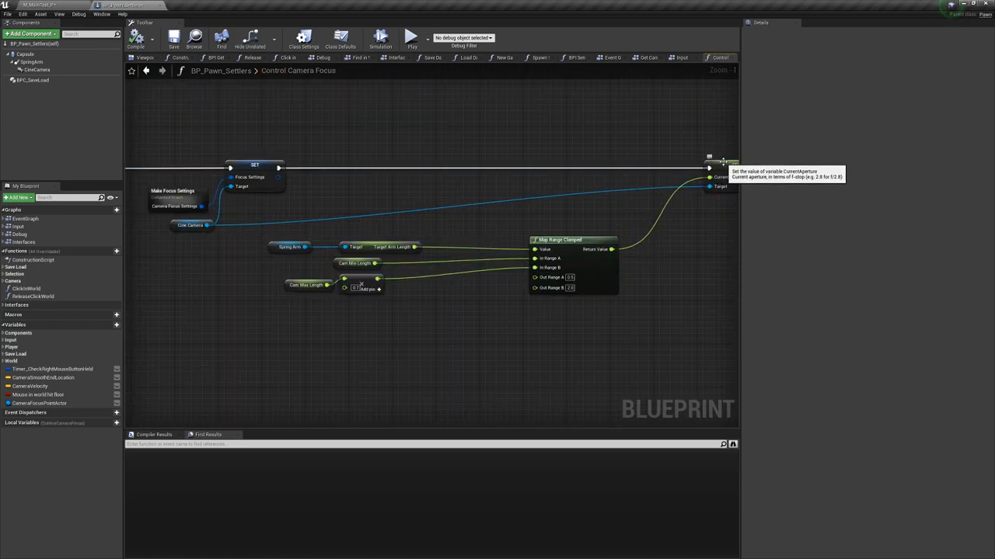
- Select the SET Current Aperture node to view its float details, defaulting to 2.8
{"action": "left_click", "coordinate": [709, 162]}
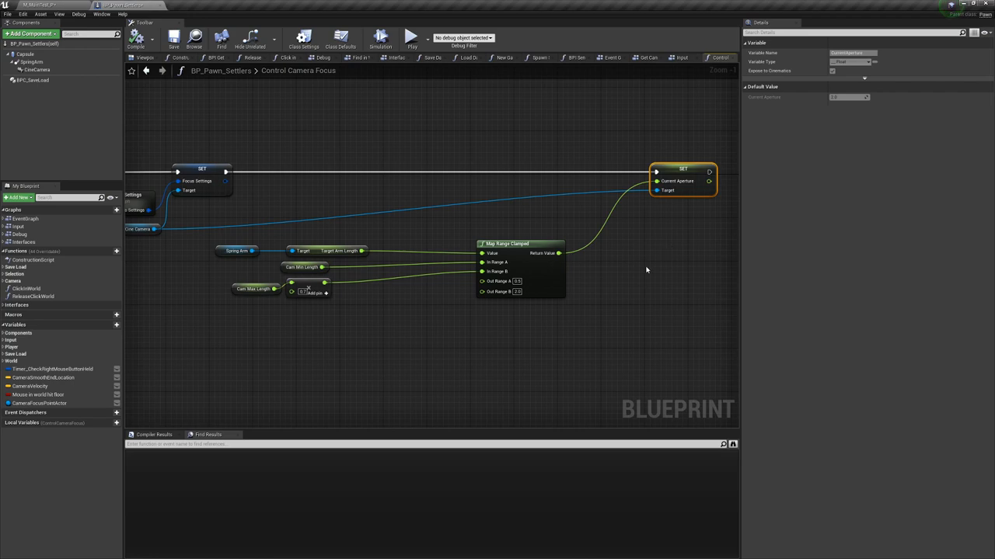
{"action": "mouse_move", "coordinate": [449, 287]}
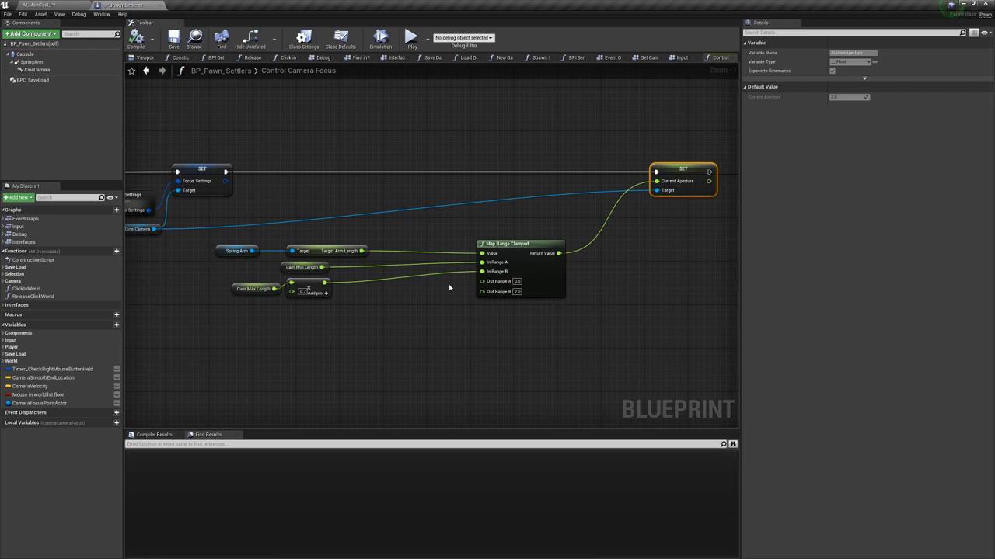